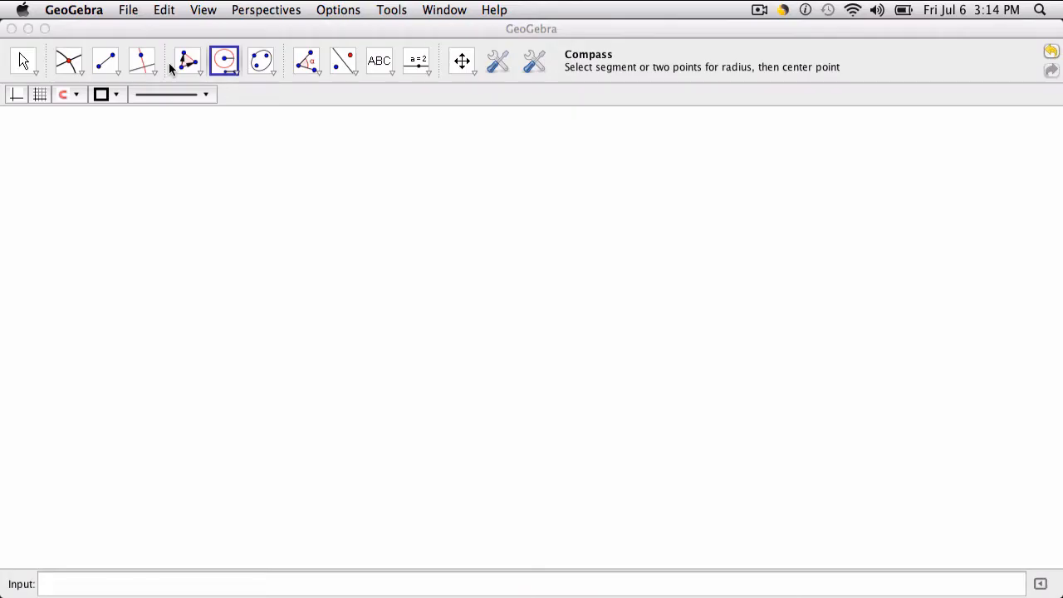
pyautogui.moveTo(118, 94)
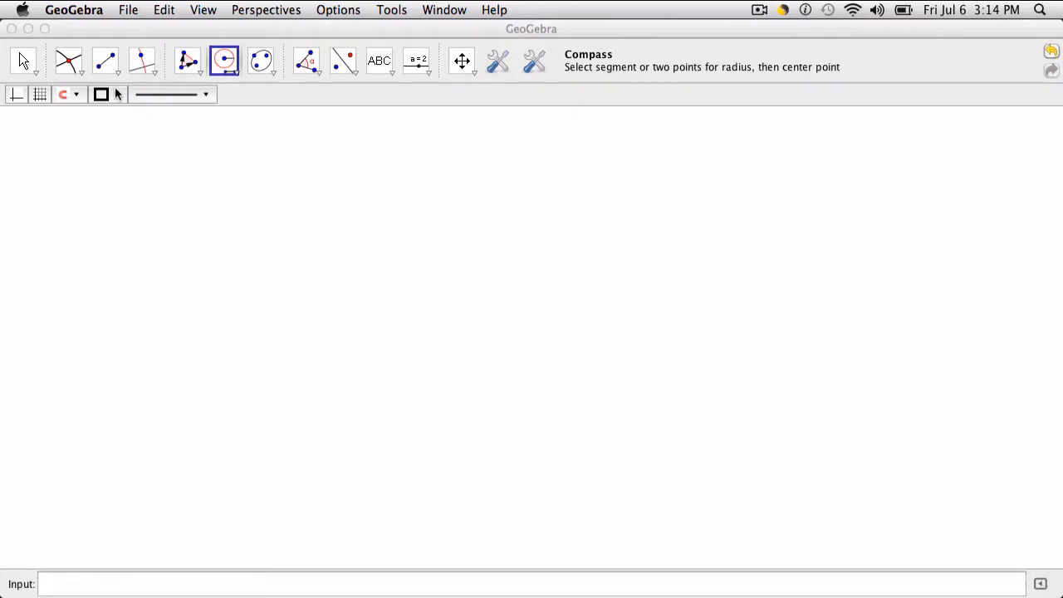
# Step: Draw segment AB with the Segment between Two Points tool
pyautogui.click(105, 61)
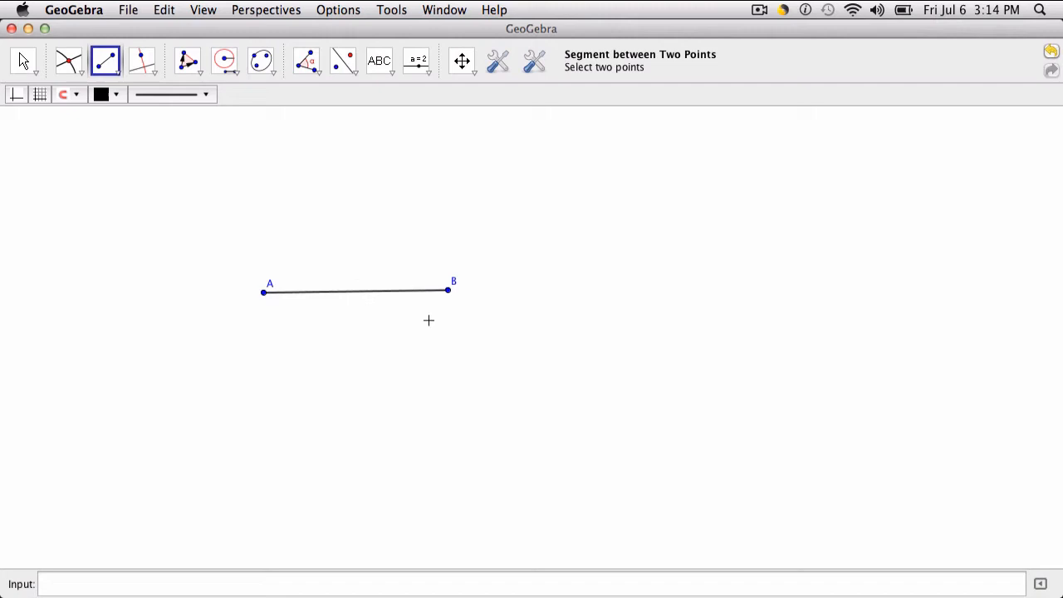
pyautogui.click(224, 61)
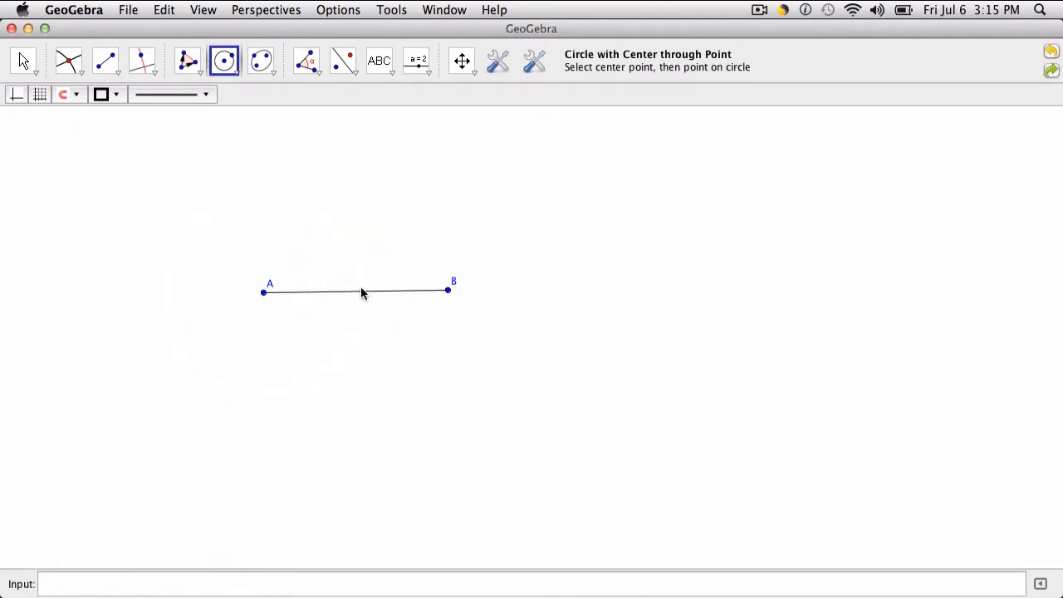
# Step: Mark midpoint C on AB and draw a circle centred at A through point D past C
pyautogui.click(69, 59)
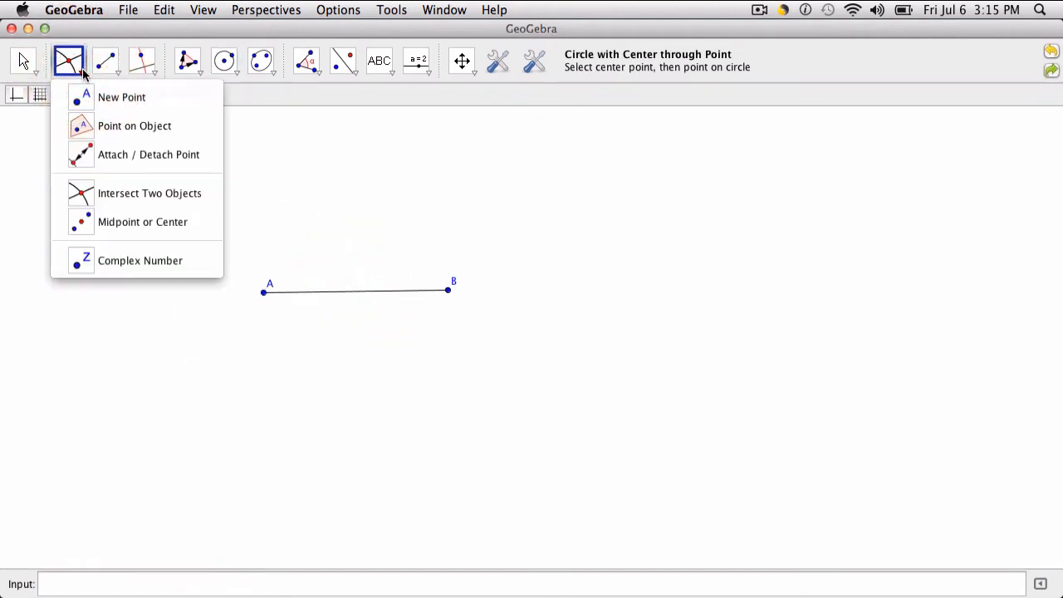
pyautogui.moveTo(149, 192)
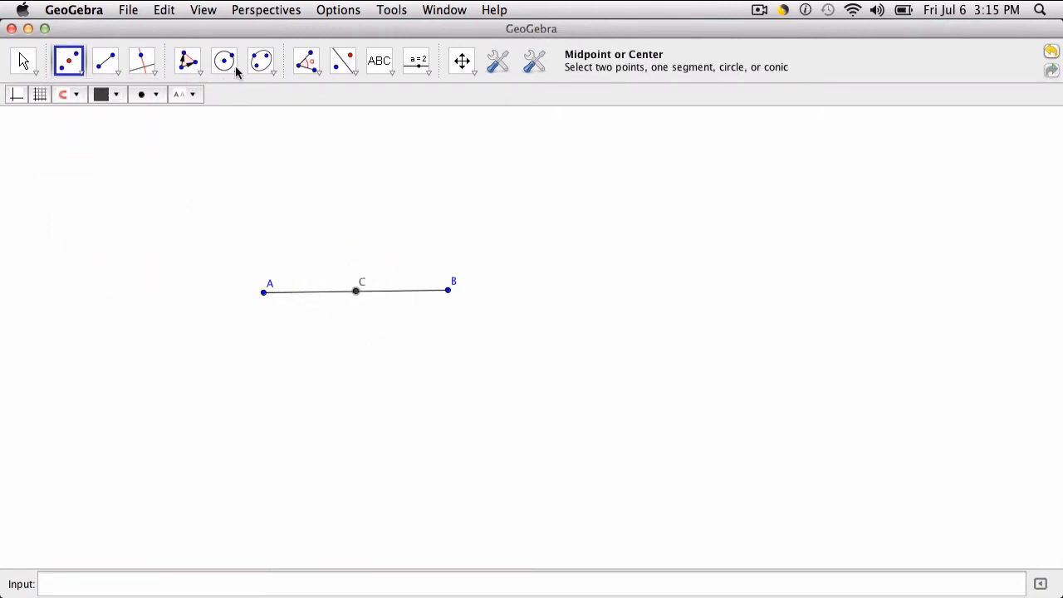
pyautogui.click(225, 59)
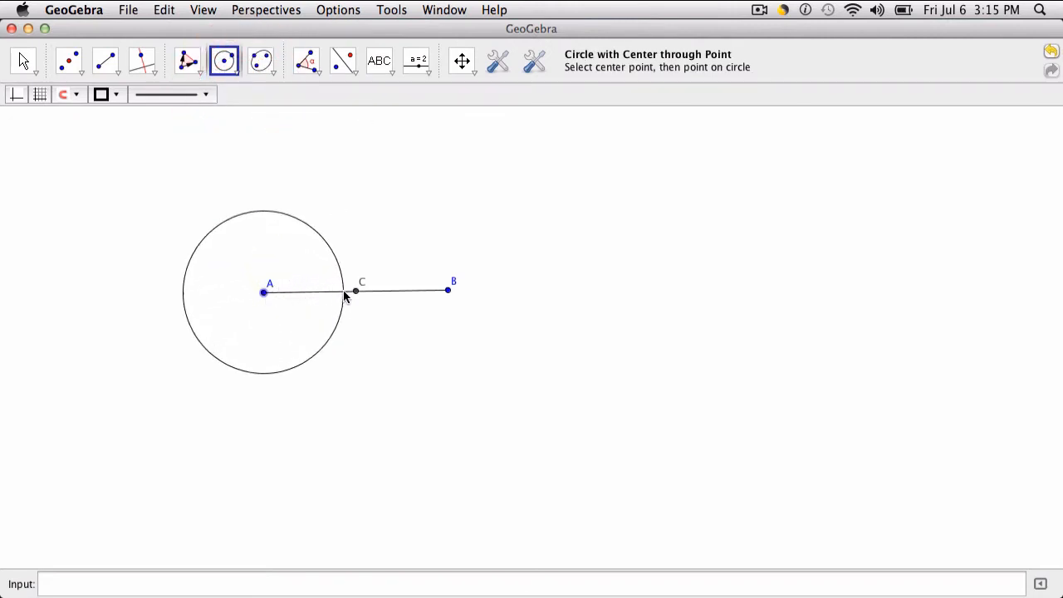
pyautogui.moveTo(355, 291); pyautogui.dragTo(291, 295)
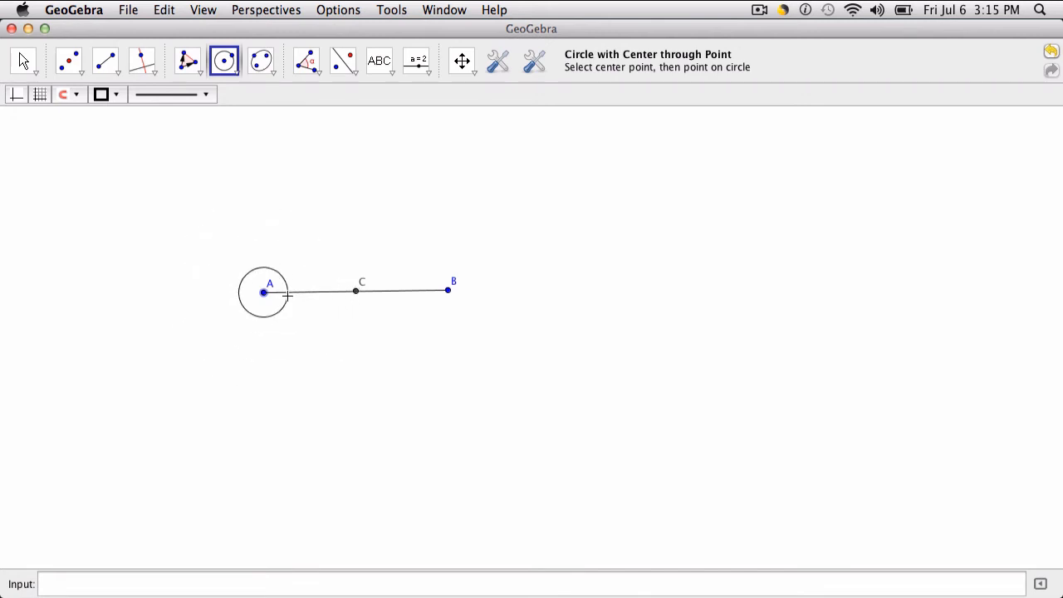
pyautogui.click(355, 290)
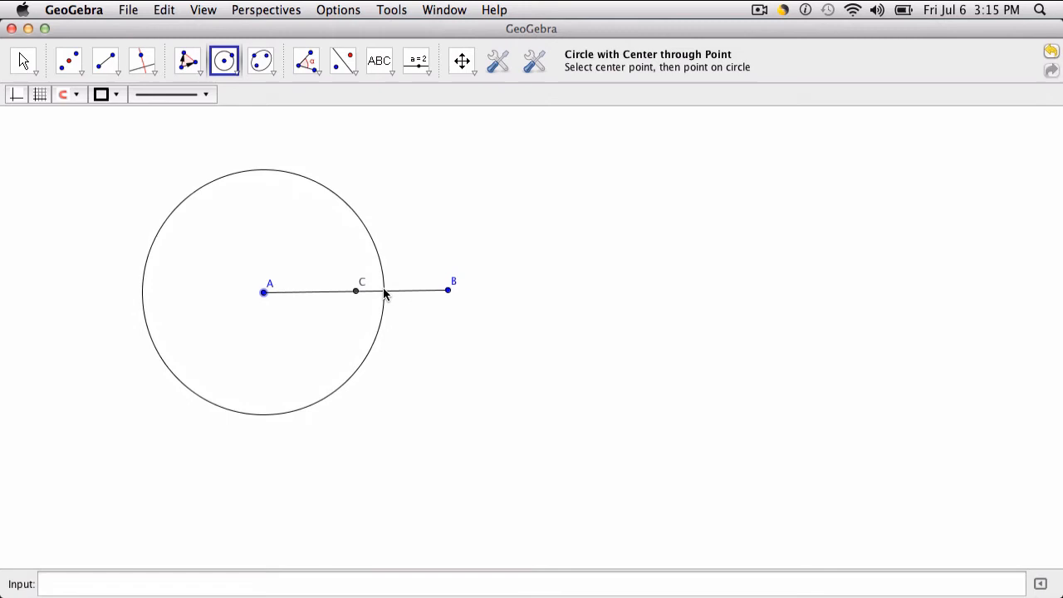
pyautogui.click(384, 290)
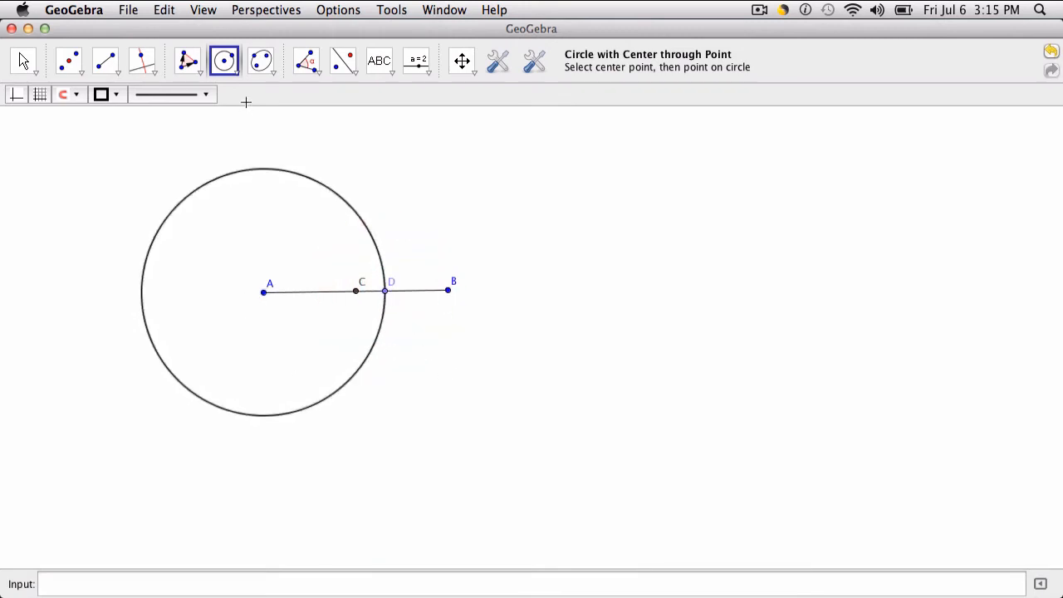
# Step: Use Compass to copy the radius of circle A onto a new circle centred at B
pyautogui.click(224, 60)
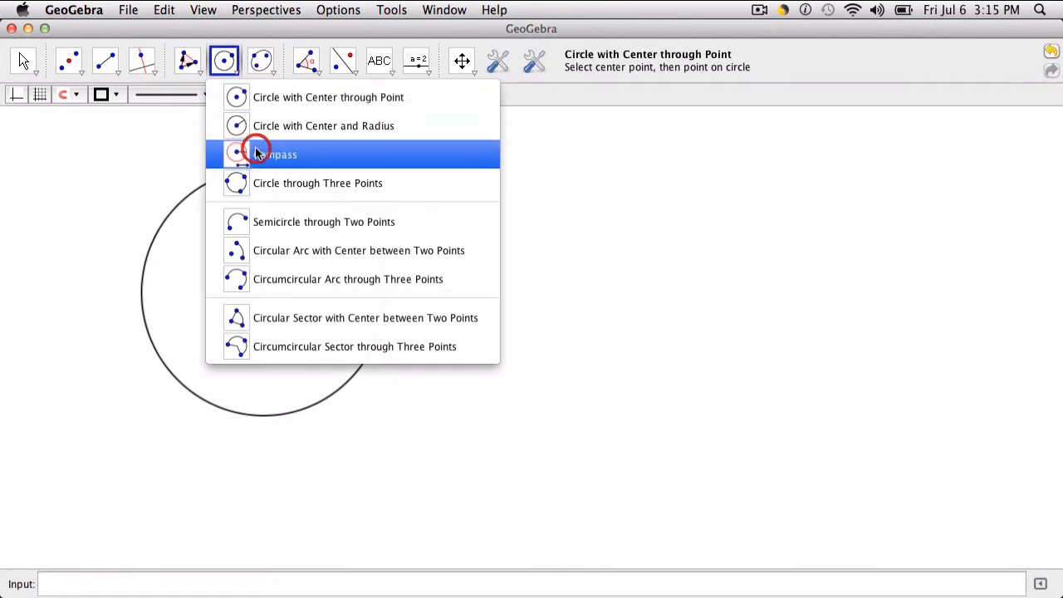
pyautogui.click(277, 155)
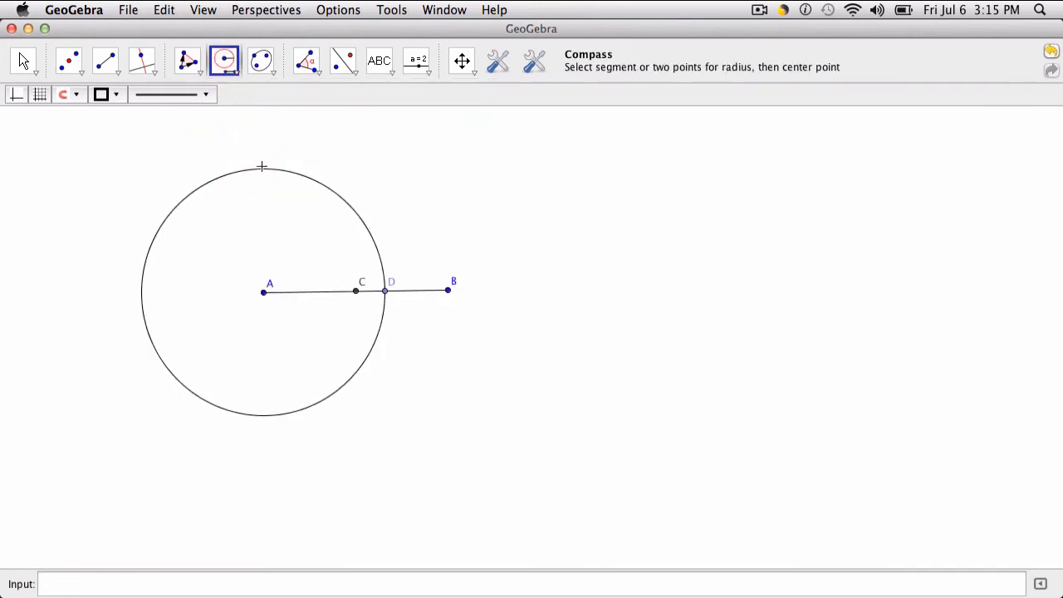
pyautogui.click(454, 290)
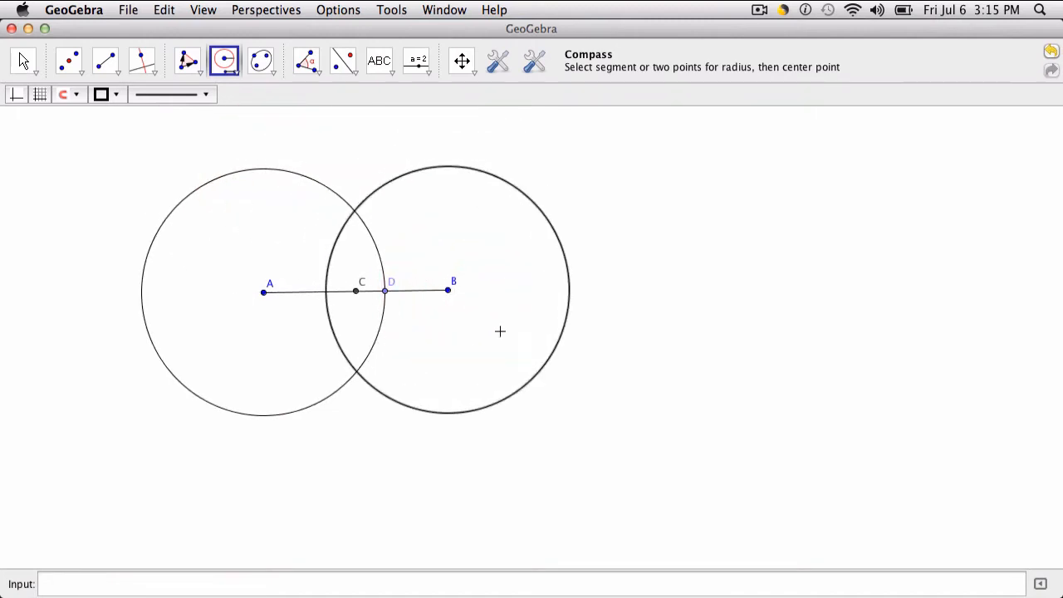
pyautogui.moveTo(394, 223)
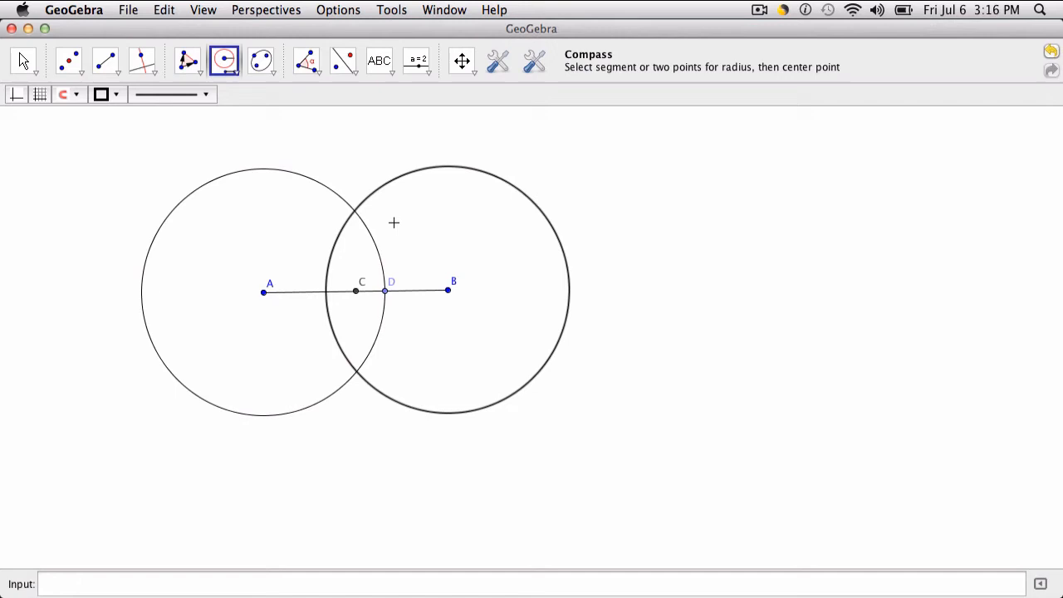
pyautogui.moveTo(425, 258)
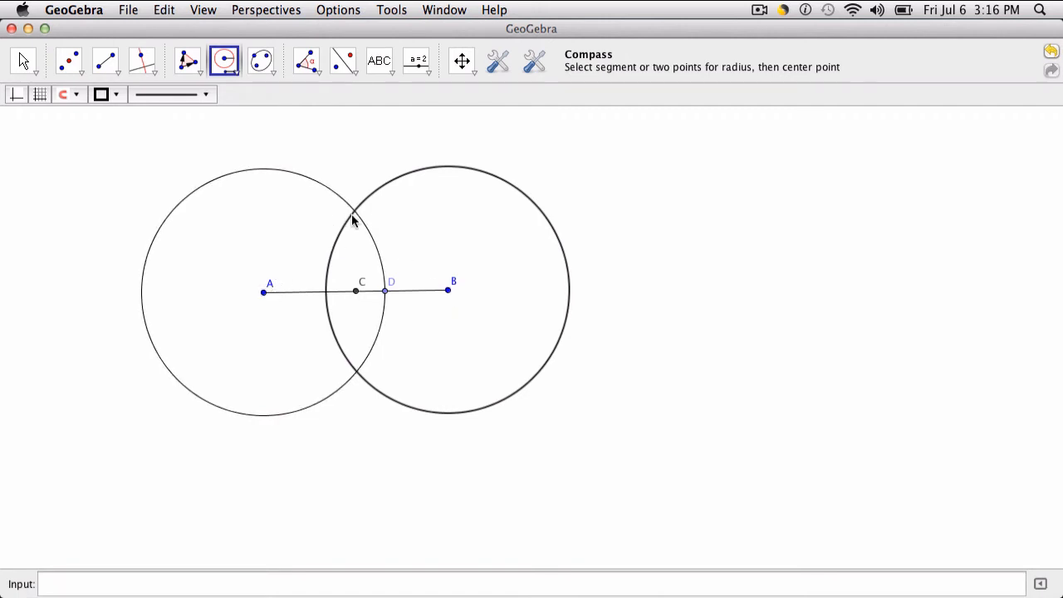
pyautogui.moveTo(438, 280)
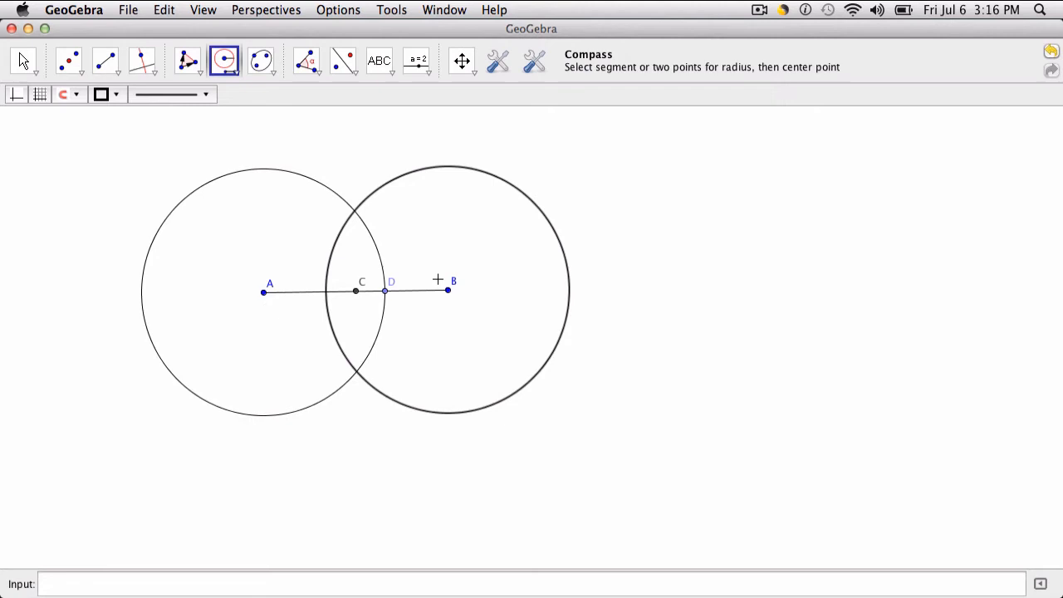
pyautogui.moveTo(419, 253)
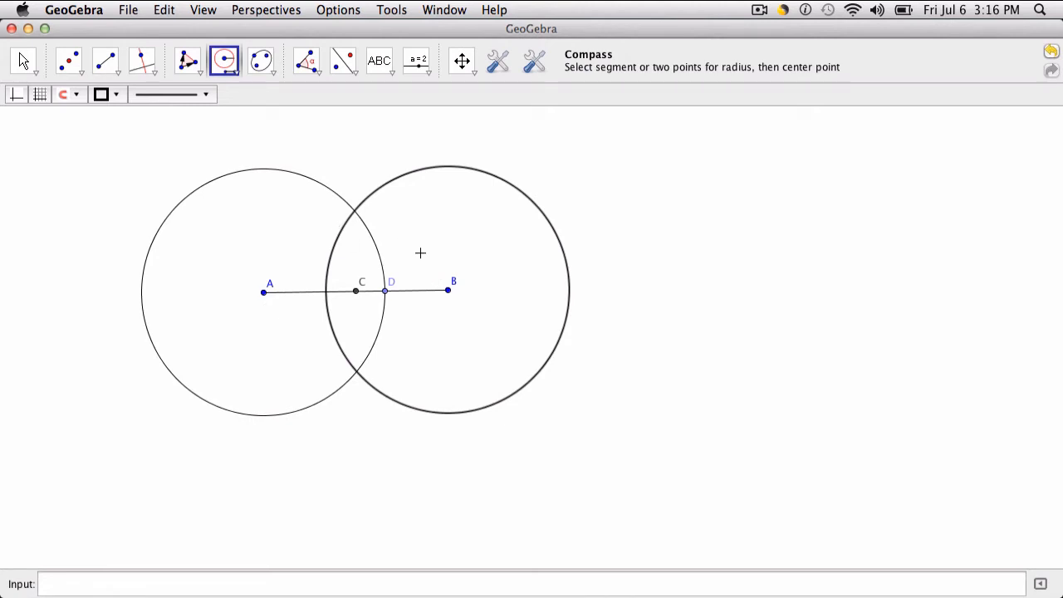
pyautogui.moveTo(350, 223)
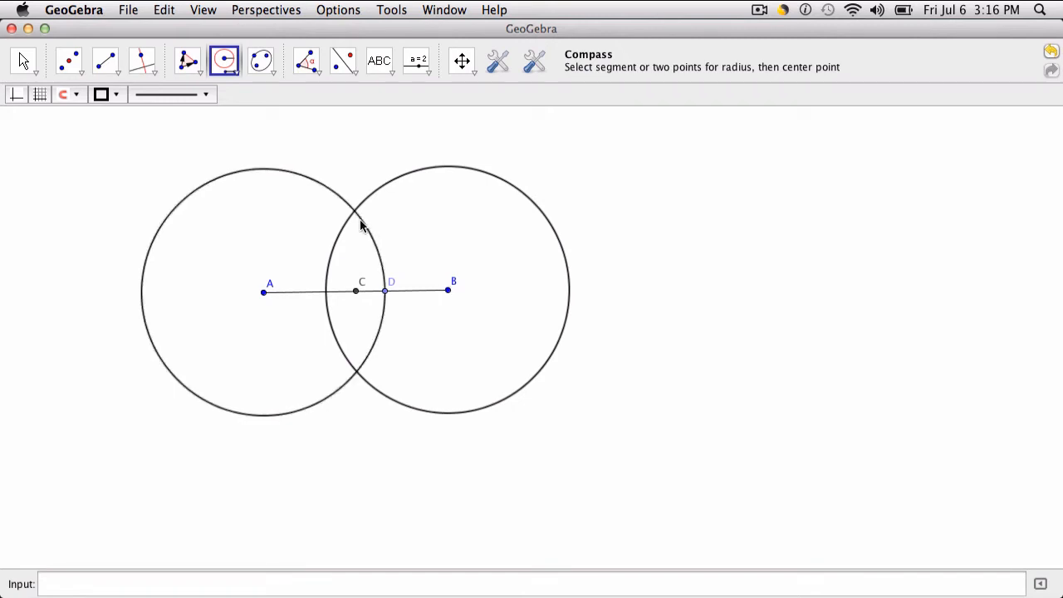
pyautogui.click(264, 292)
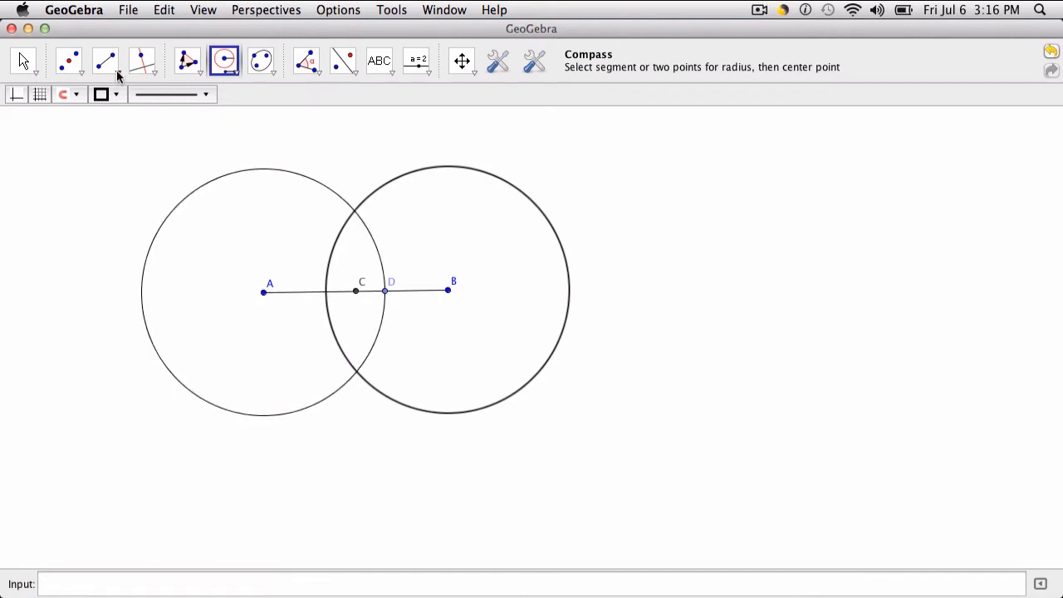
# Step: Mark the upper intersection of the two circles as point E
pyautogui.click(69, 59)
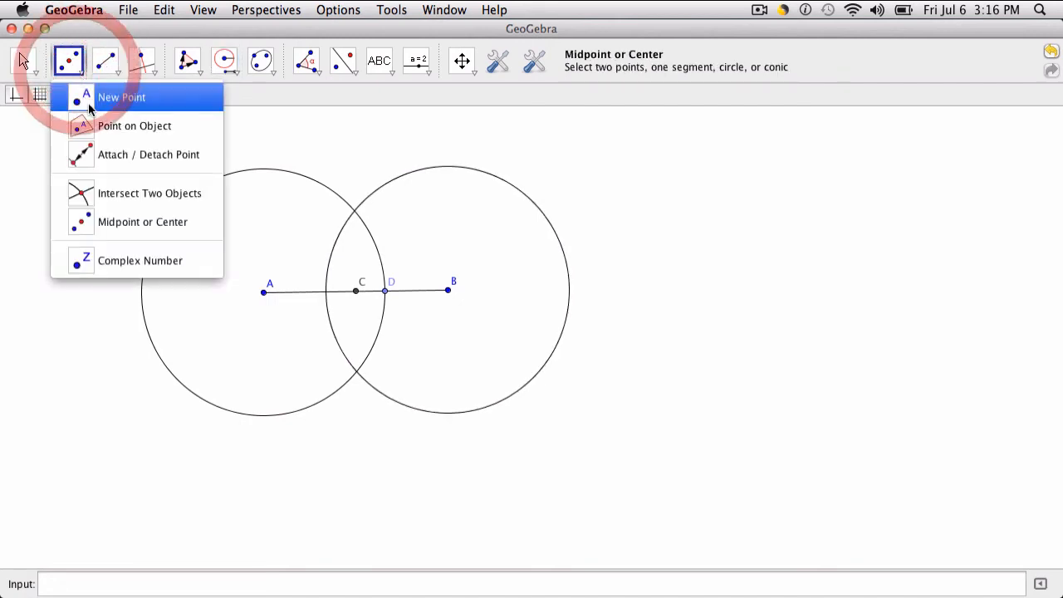
pyautogui.click(150, 192)
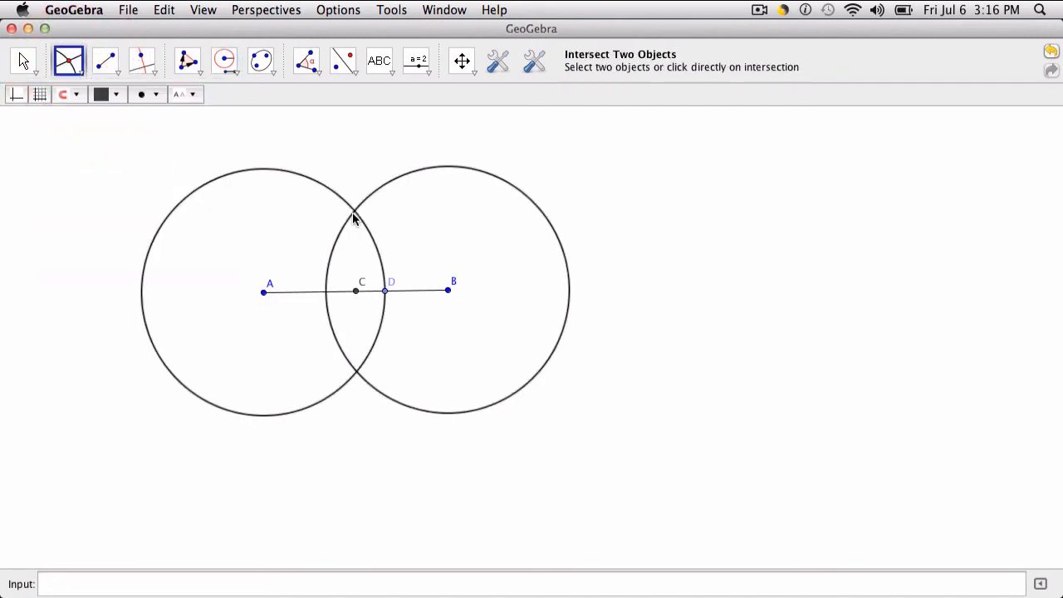
pyautogui.click(355, 212)
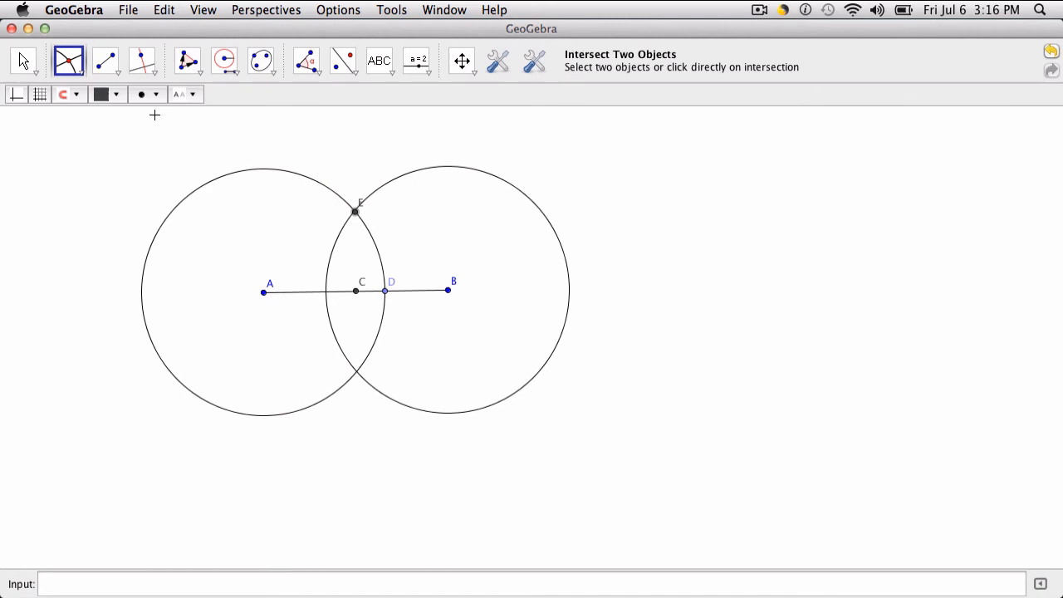
# Step: Draw the triangle sides joining E to A and B
pyautogui.click(105, 61)
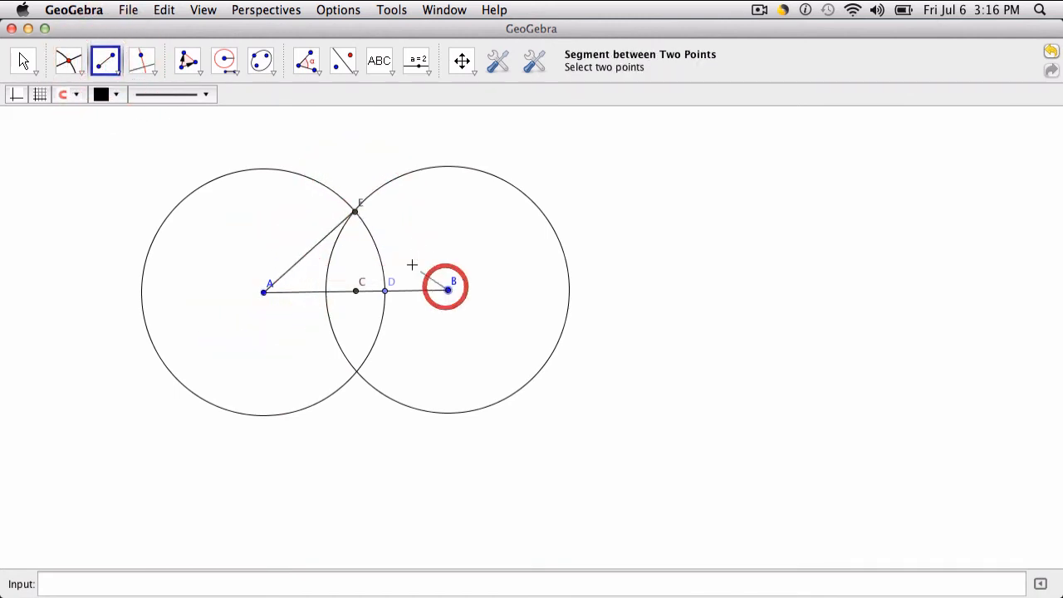
pyautogui.click(448, 289)
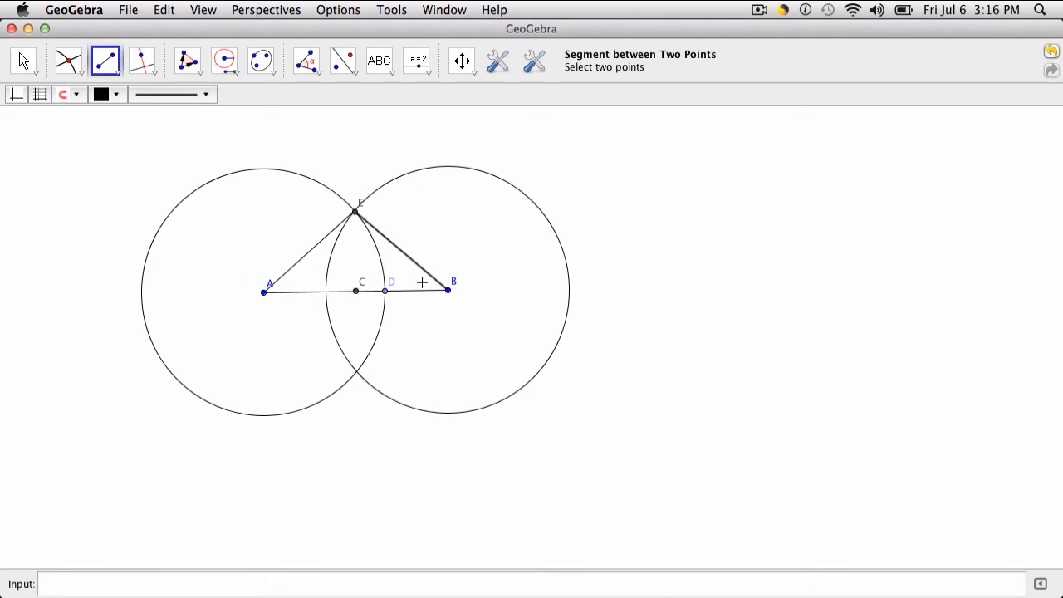
pyautogui.moveTo(278, 112)
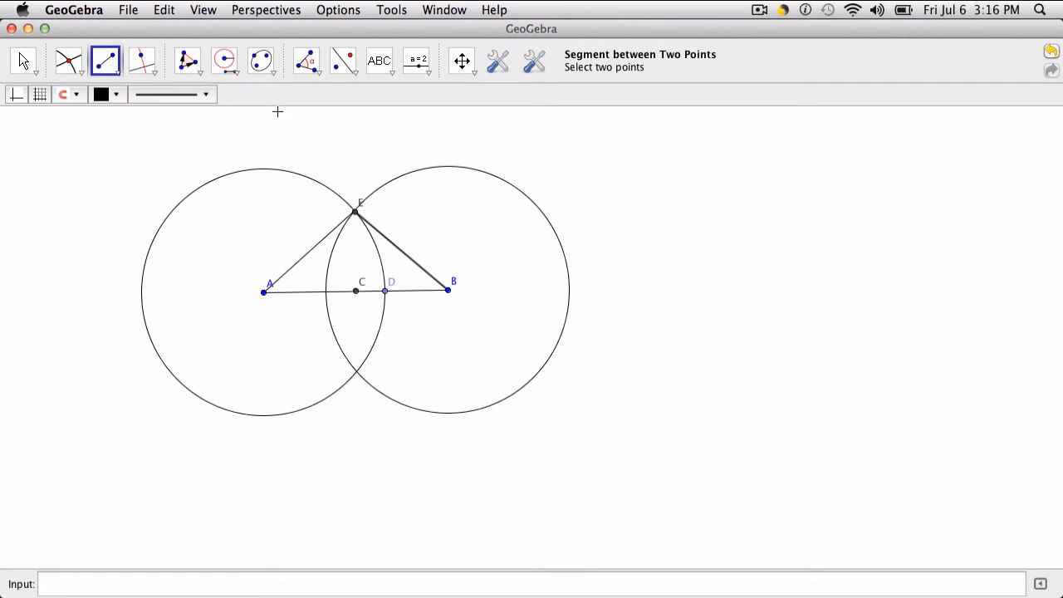
pyautogui.click(187, 61)
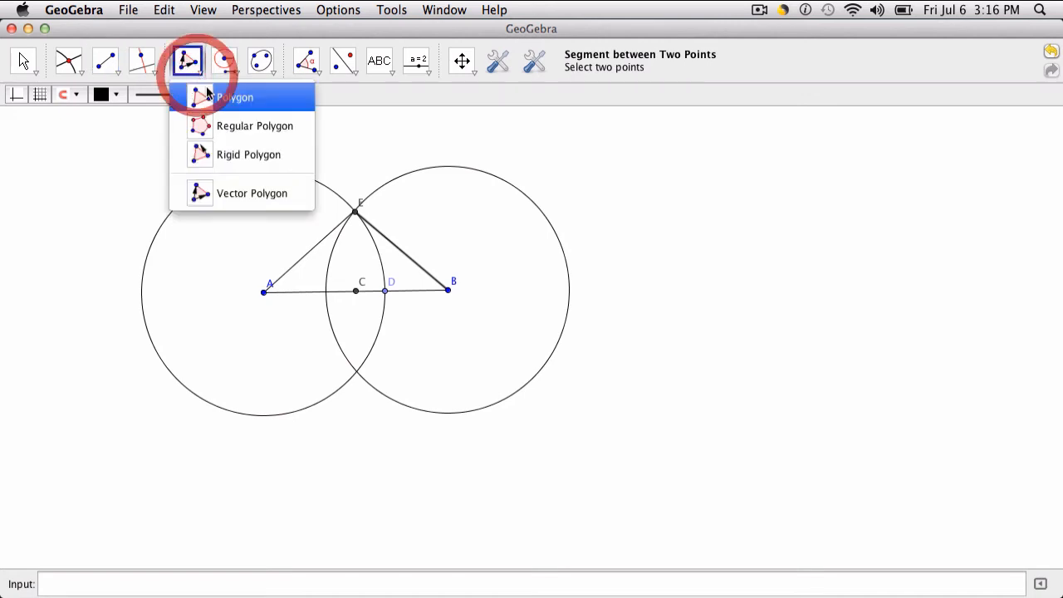
# Step: Create filled polygon AEB by clicking the vertices and closing at E
pyautogui.click(235, 97)
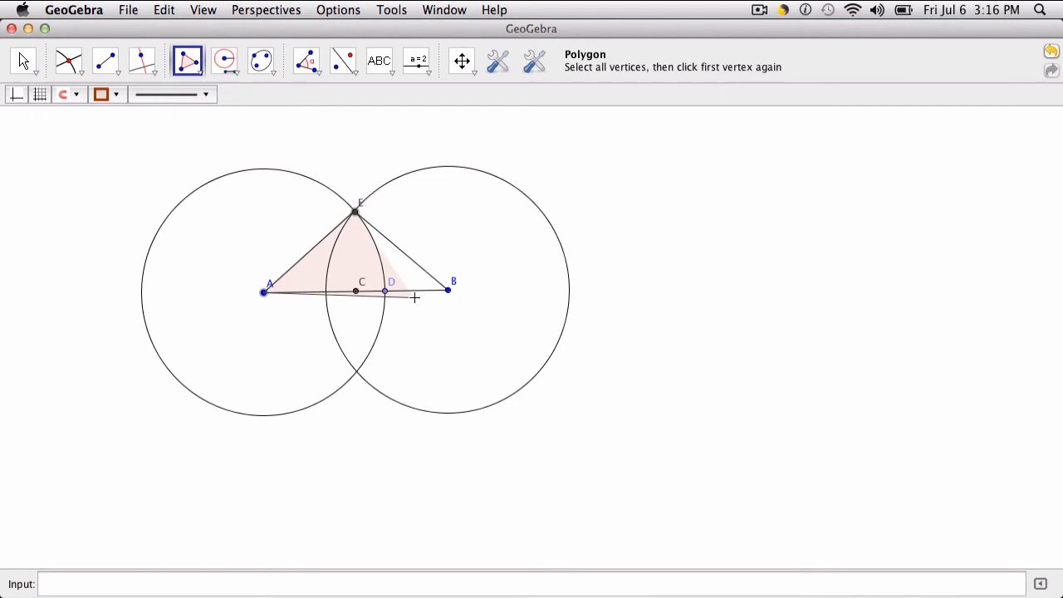
pyautogui.click(354, 211)
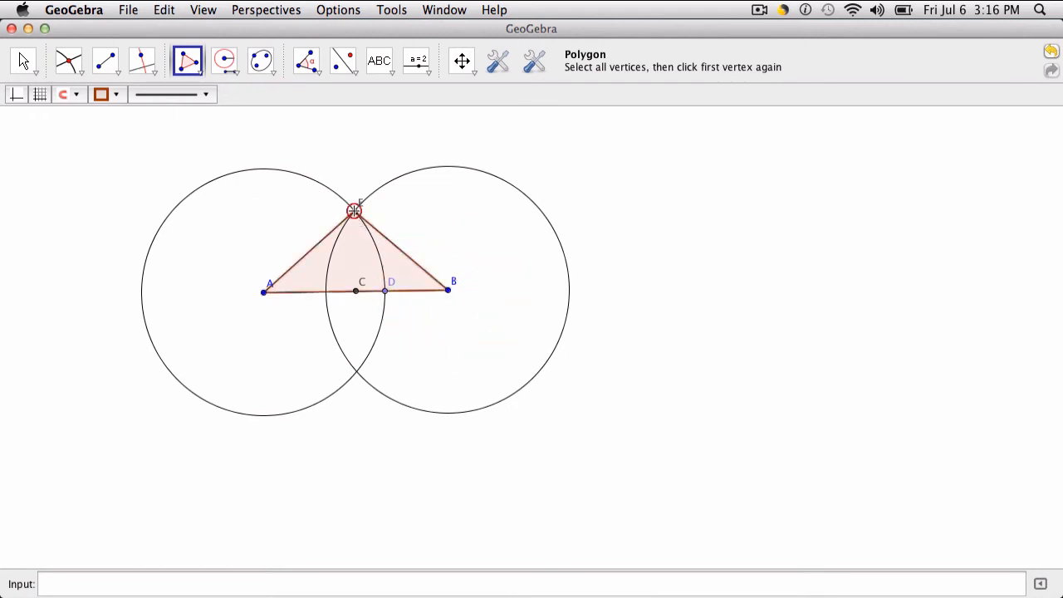
pyautogui.click(354, 210)
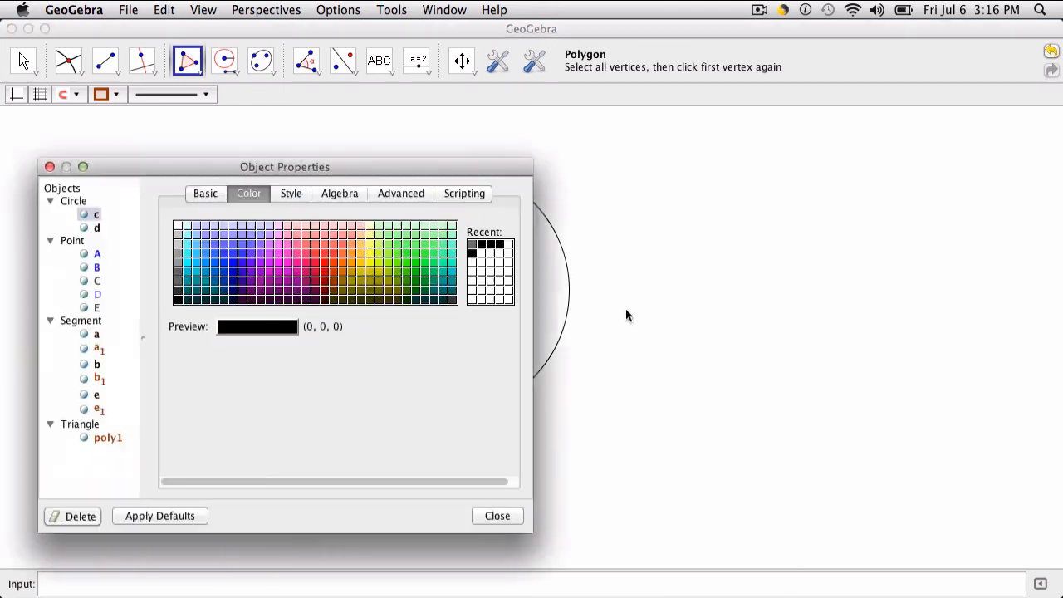
# Step: Hide circles c, d and points C, D, then drag vertex B to reshape the triangle
pyautogui.click(22, 60)
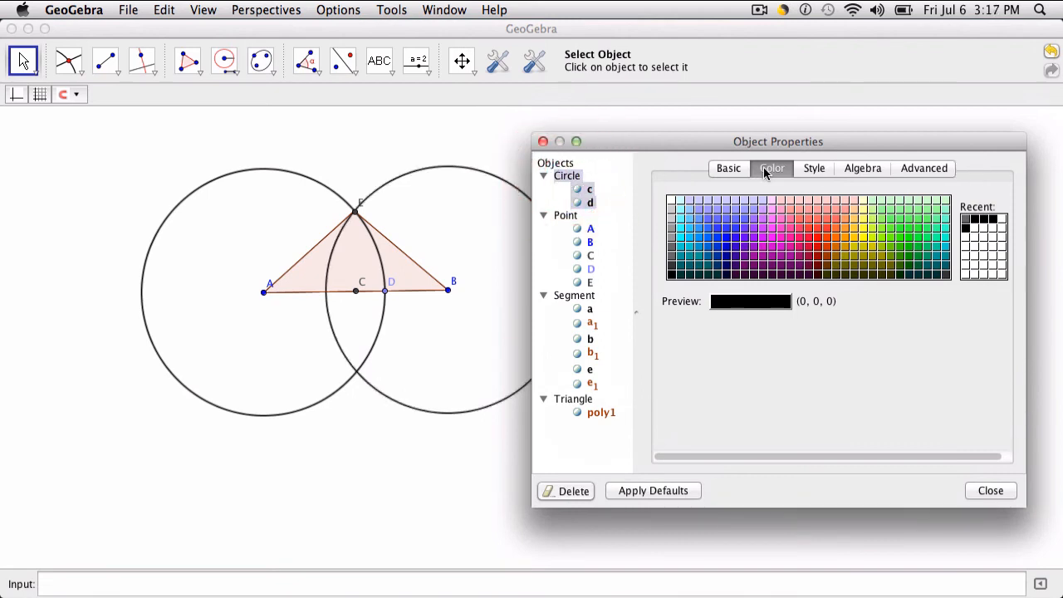
pyautogui.click(729, 168)
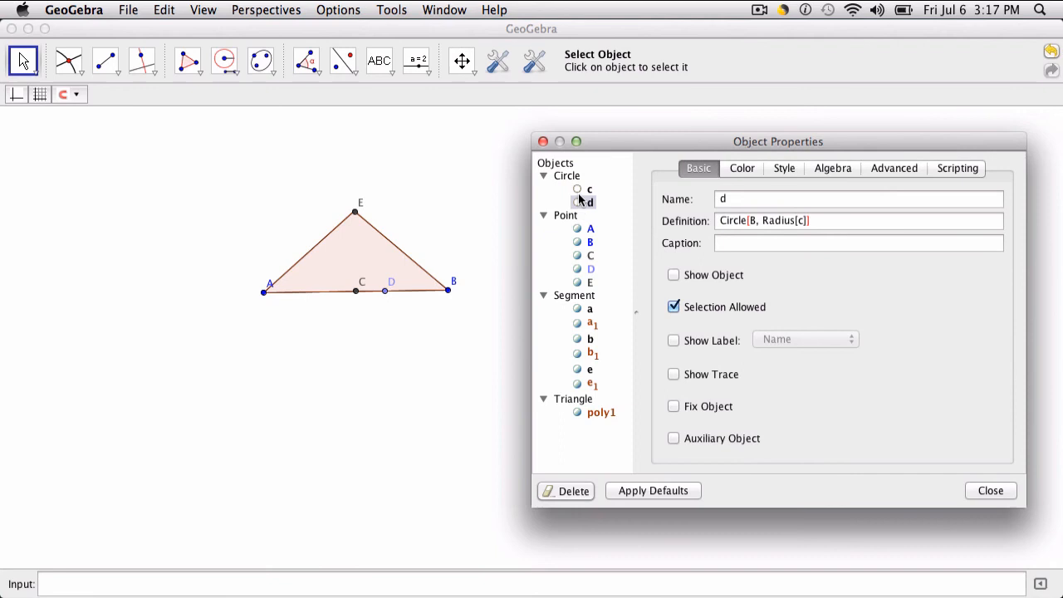
pyautogui.click(589, 189)
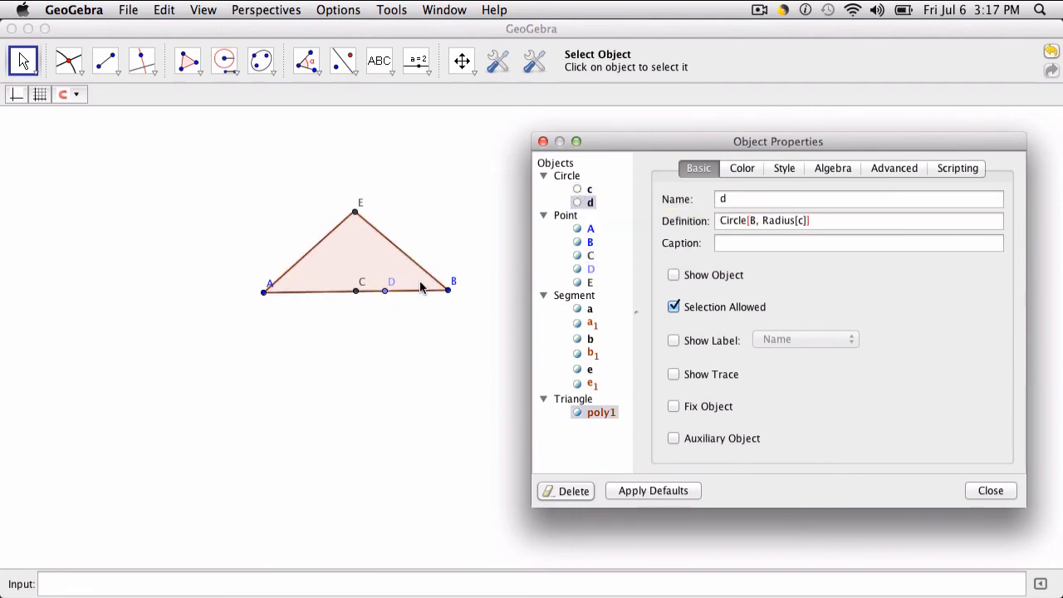
pyautogui.click(591, 269)
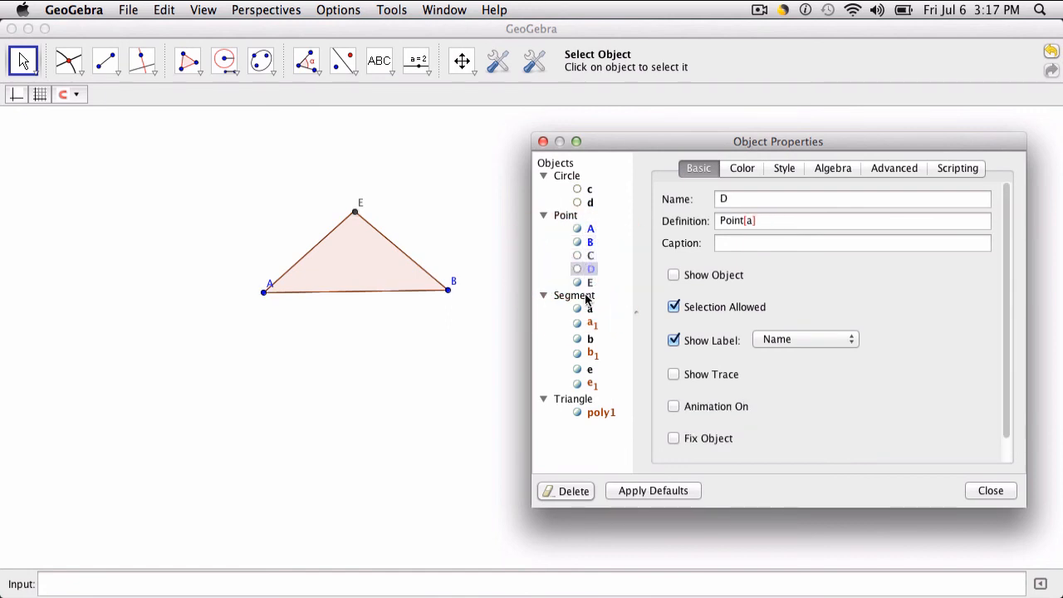
pyautogui.click(589, 309)
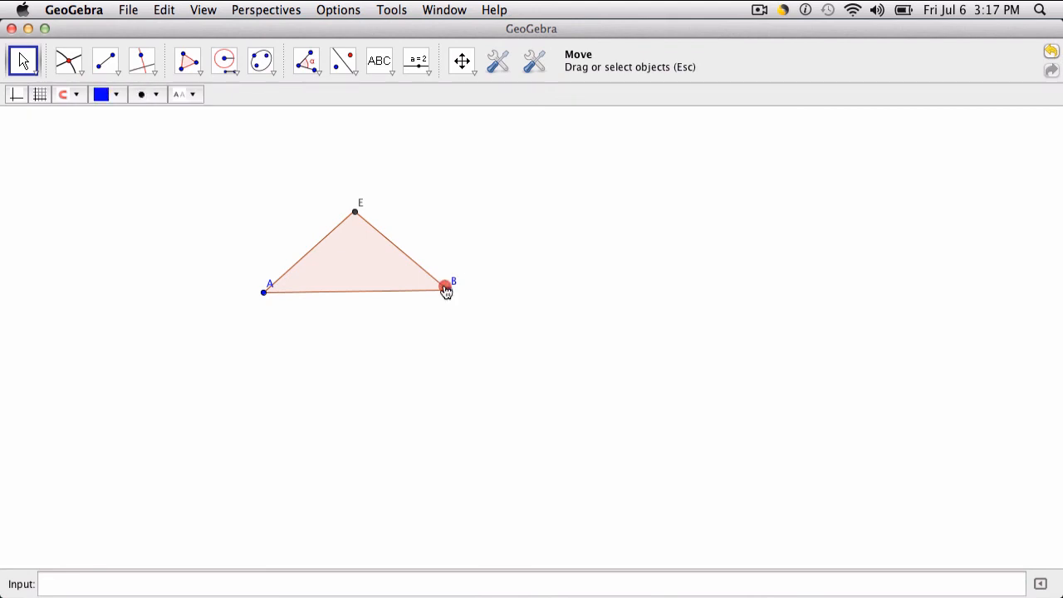
pyautogui.moveTo(446, 289); pyautogui.dragTo(499, 297)
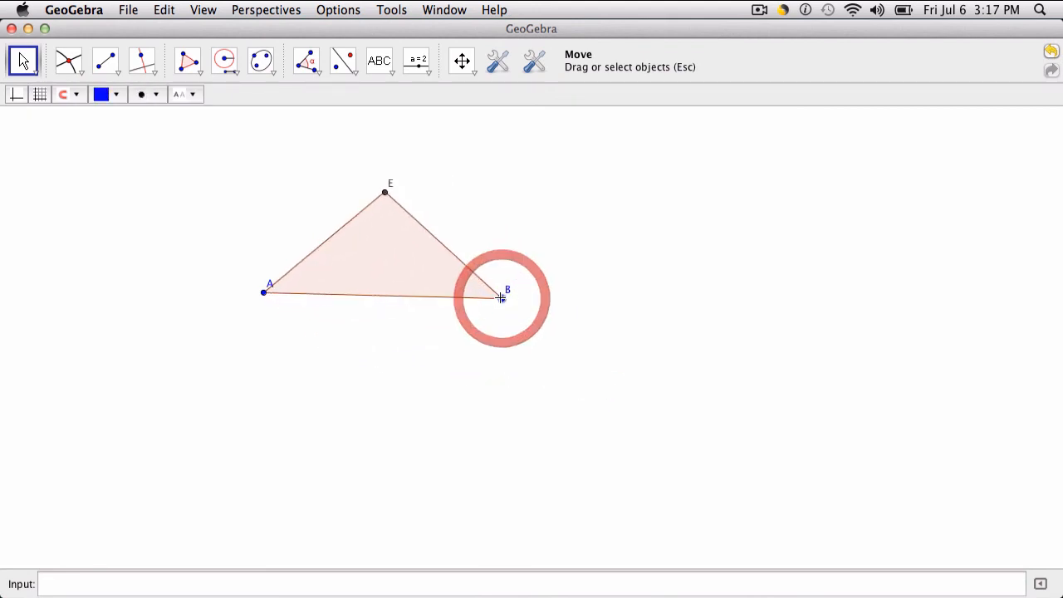
pyautogui.click(306, 61)
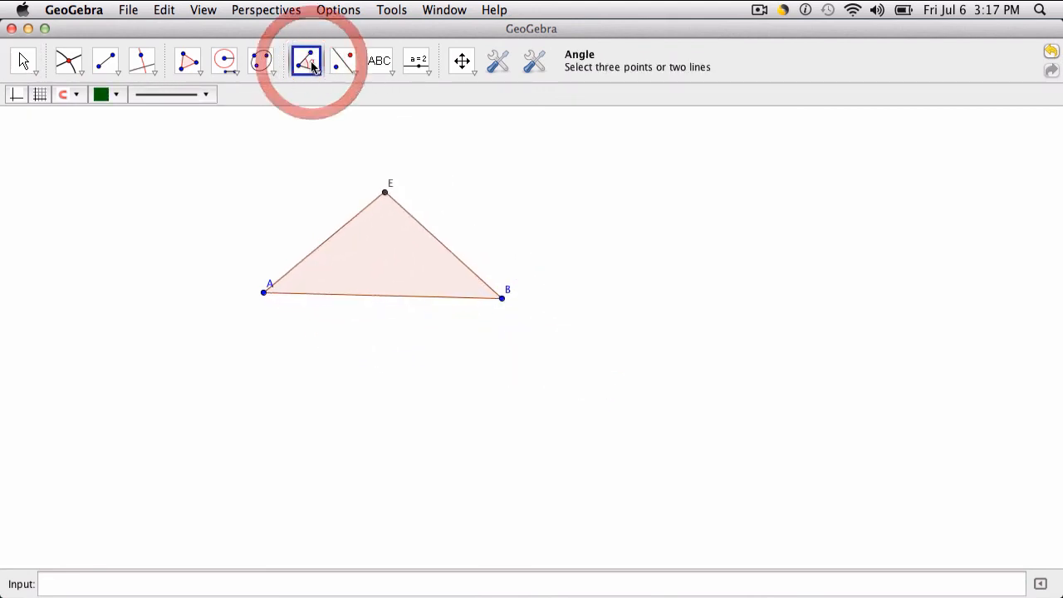
# Step: Measure the angles (98.96° at E, 40.52° at A and B) and drag B to test them
pyautogui.click(389, 243)
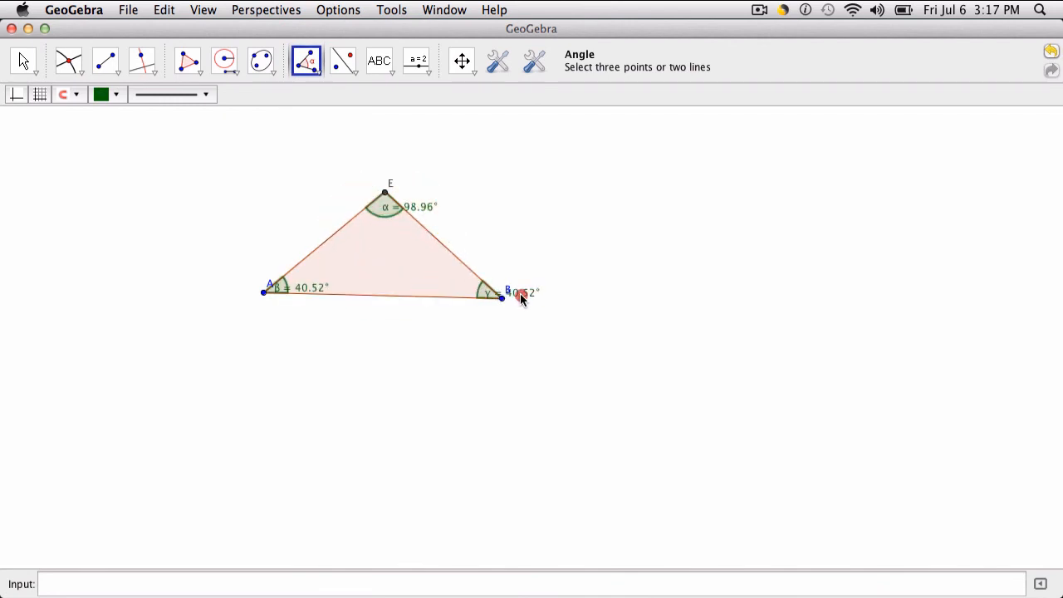
pyautogui.click(21, 61)
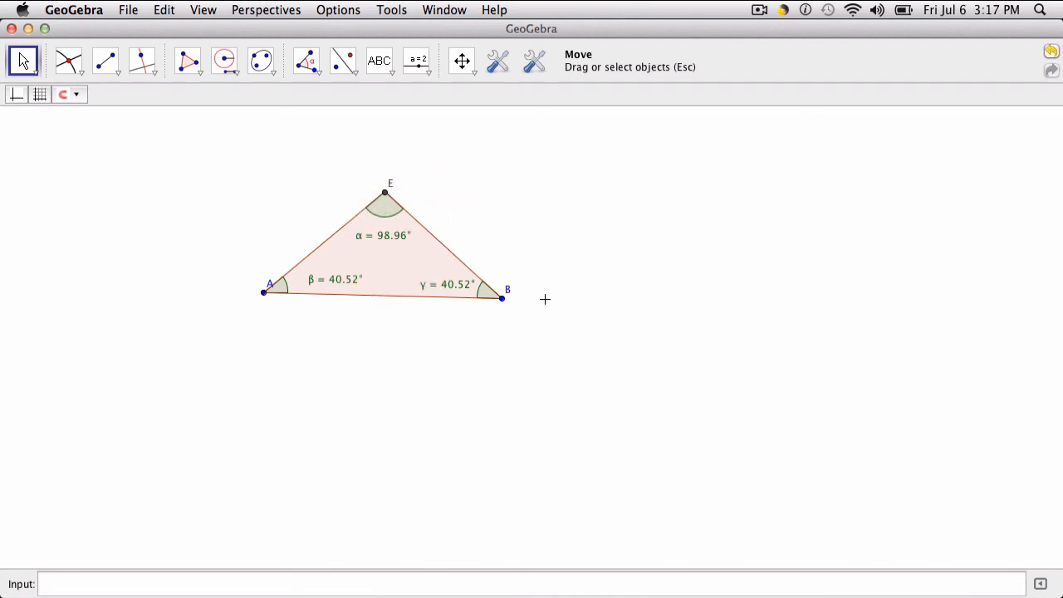
pyautogui.moveTo(501, 297); pyautogui.dragTo(516, 342)
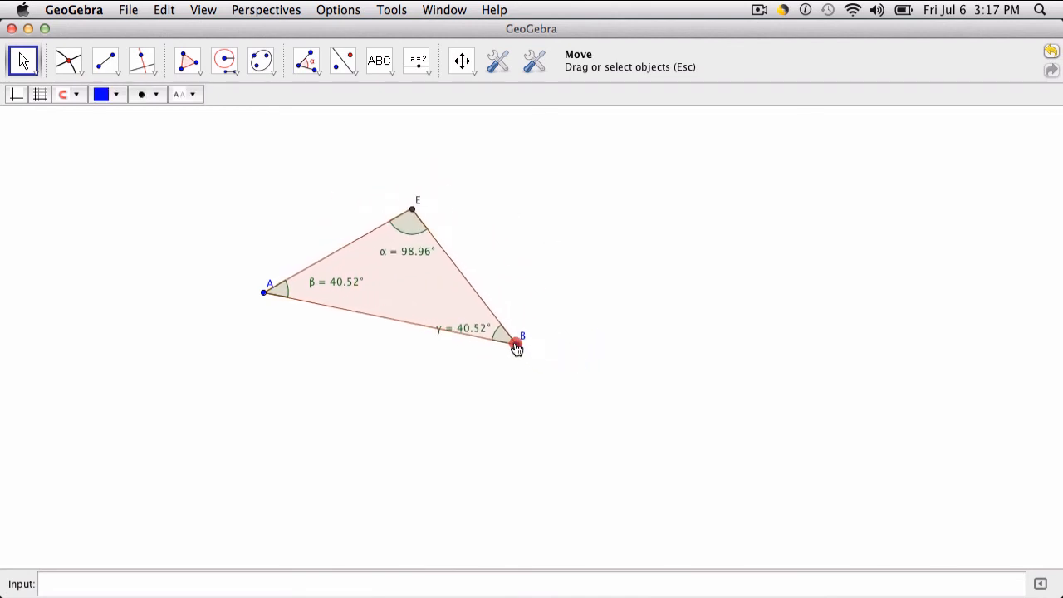
pyautogui.moveTo(517, 343); pyautogui.dragTo(594, 295)
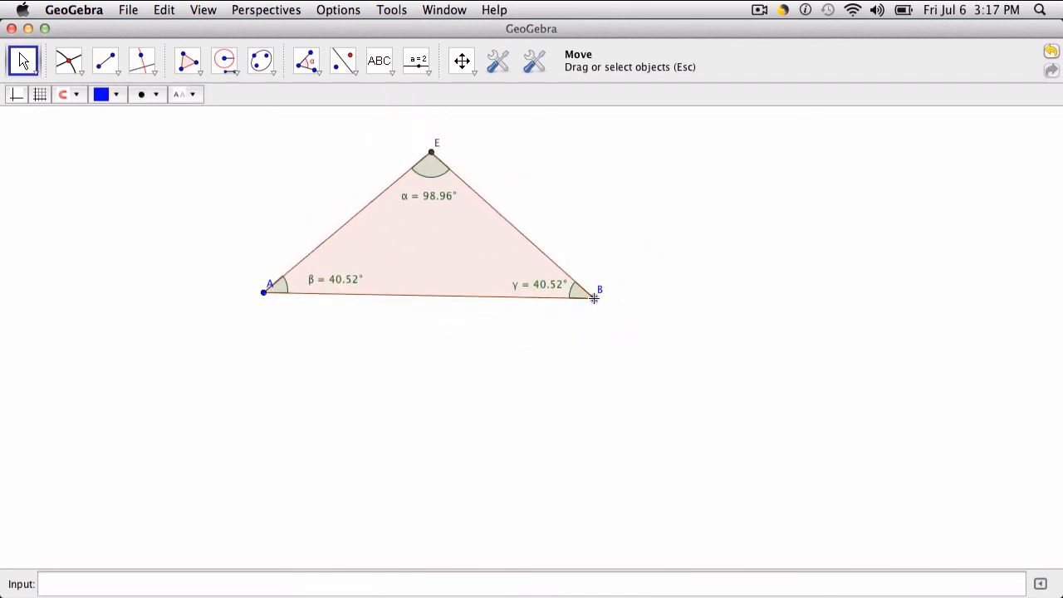